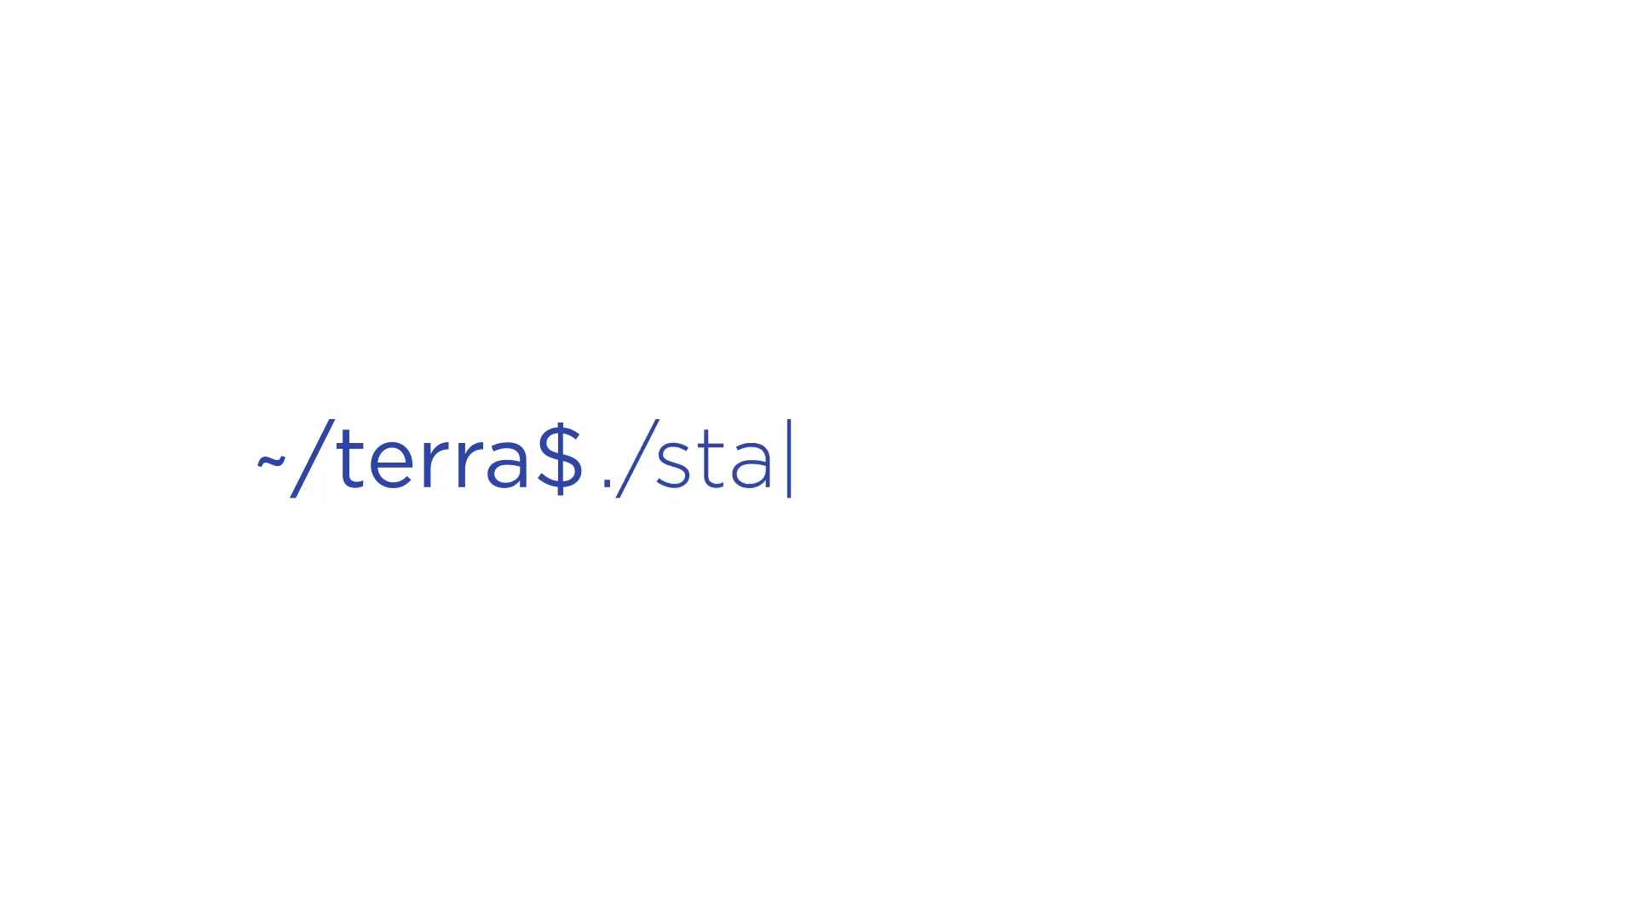
pyautogui.write('rt_academy.sh')
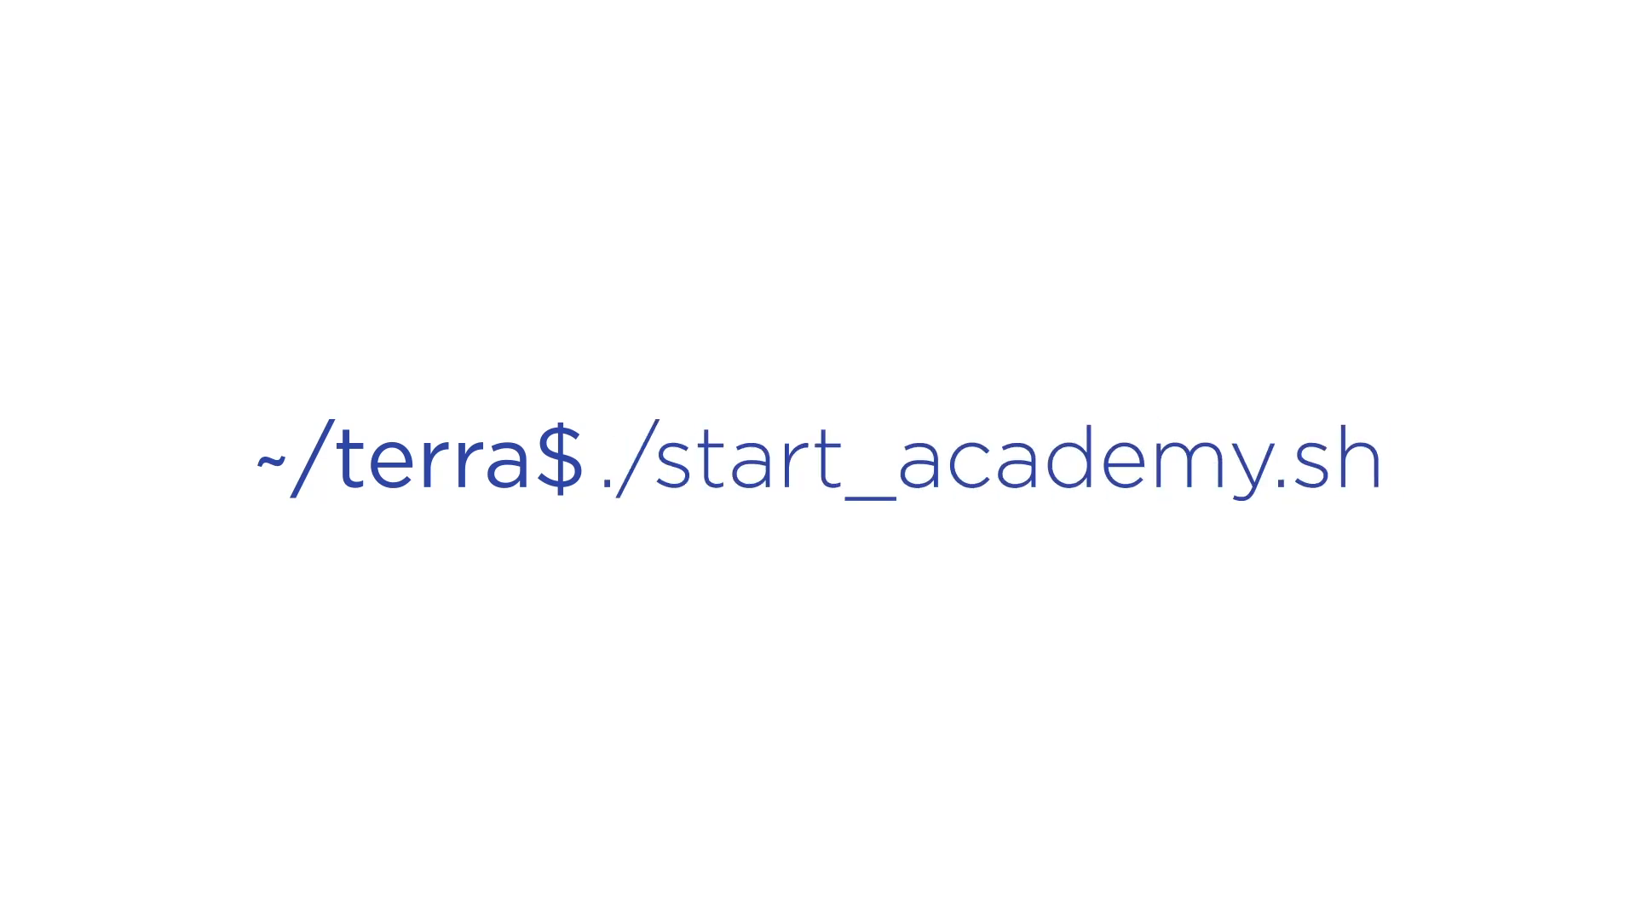